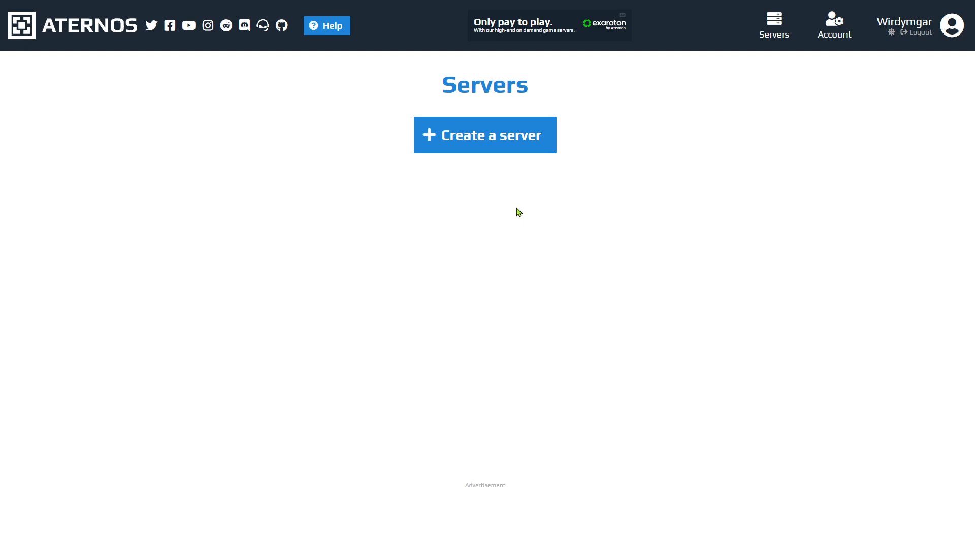
Create a Java Edition server and choose Fabric for Minecraft 1.16.5 (0.11.3) as its software
click(485, 135)
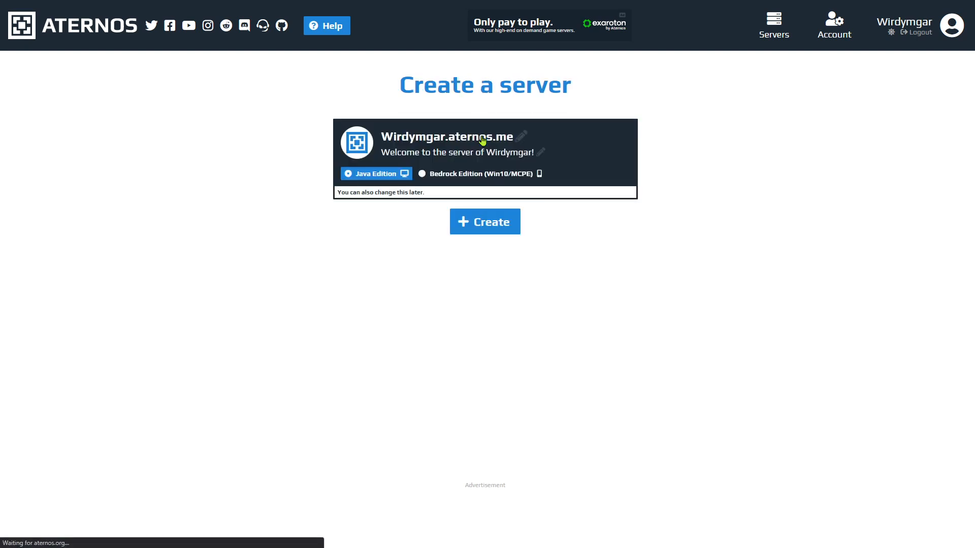
mouse_move(476, 213)
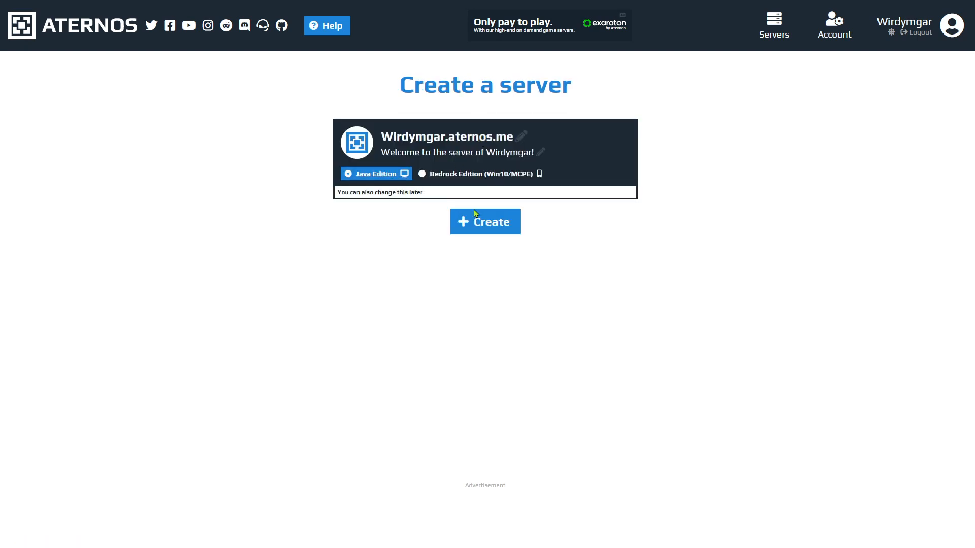
click(484, 221)
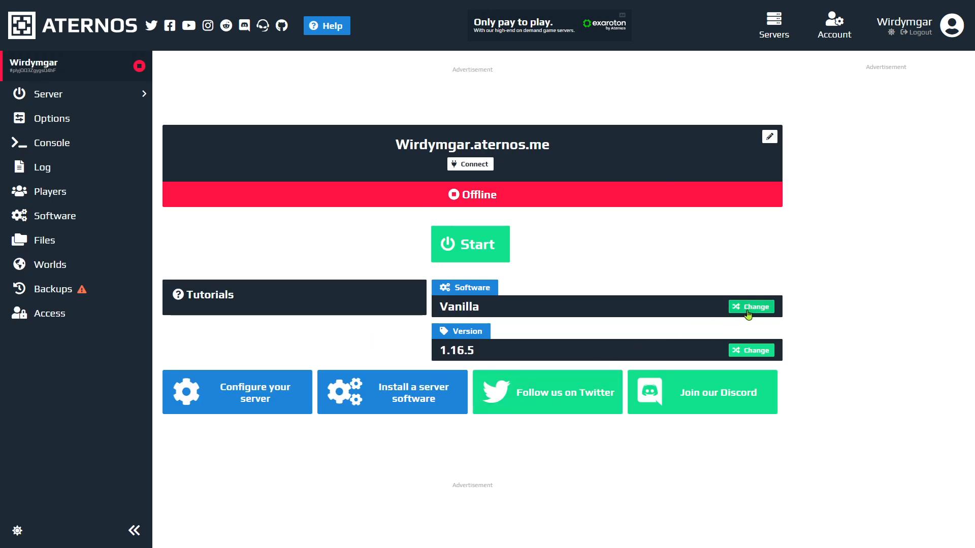
click(750, 307)
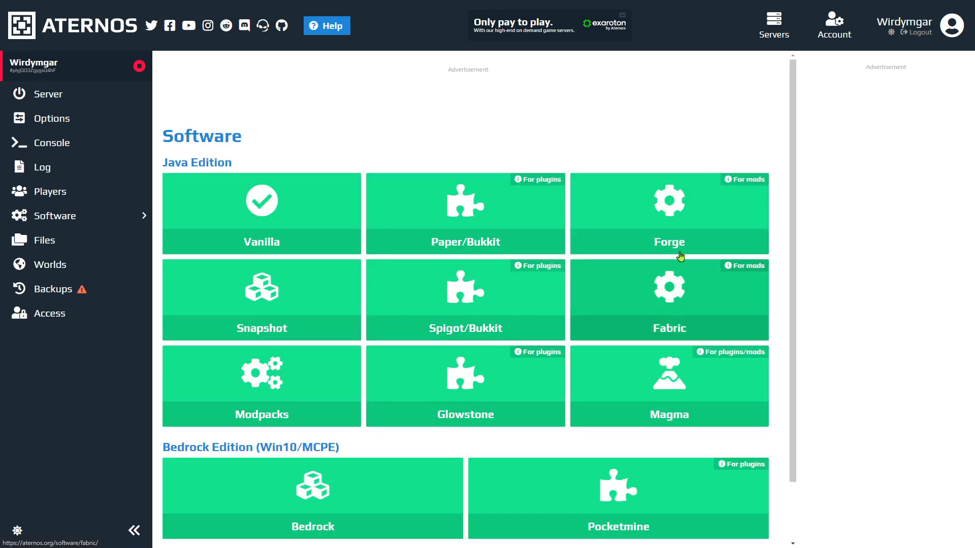
mouse_move(649, 316)
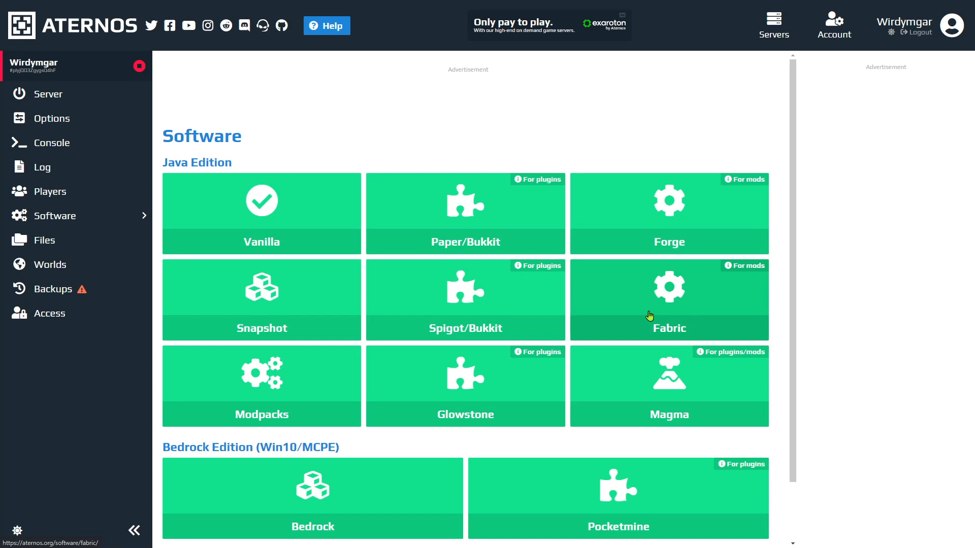
click(669, 299)
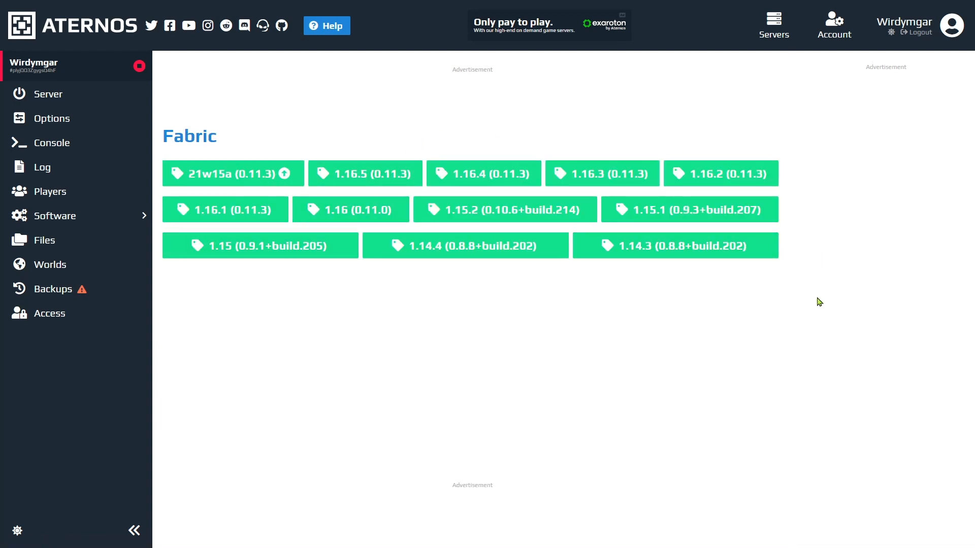
mouse_move(413, 364)
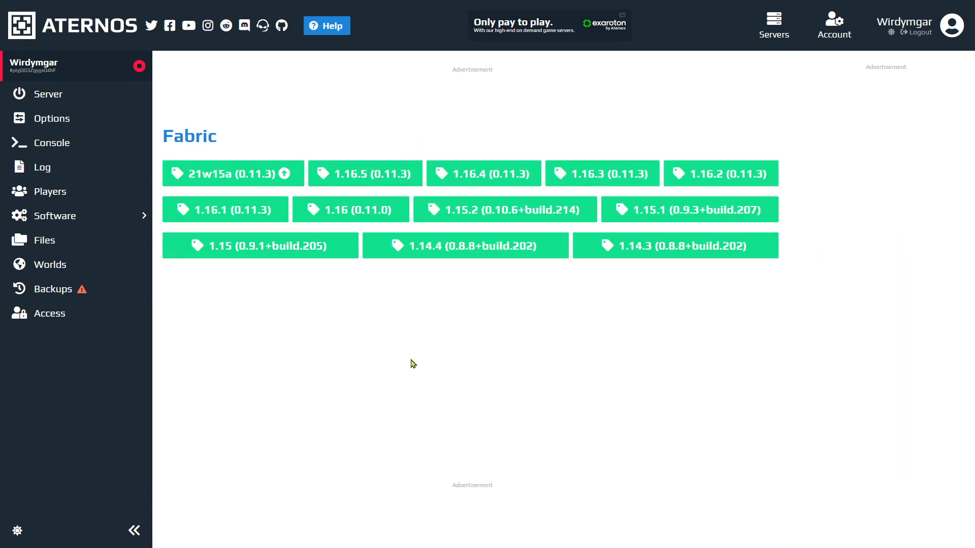
mouse_move(365, 174)
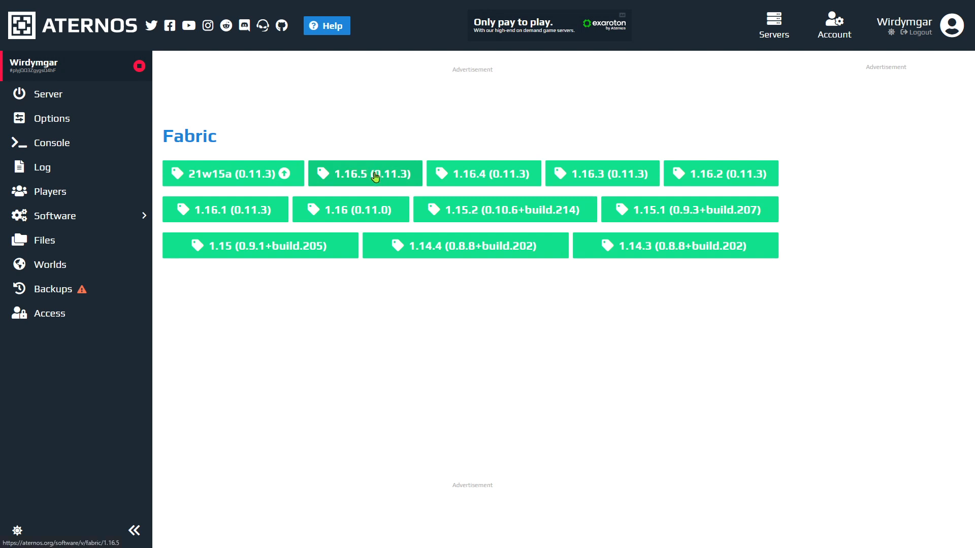
click(365, 174)
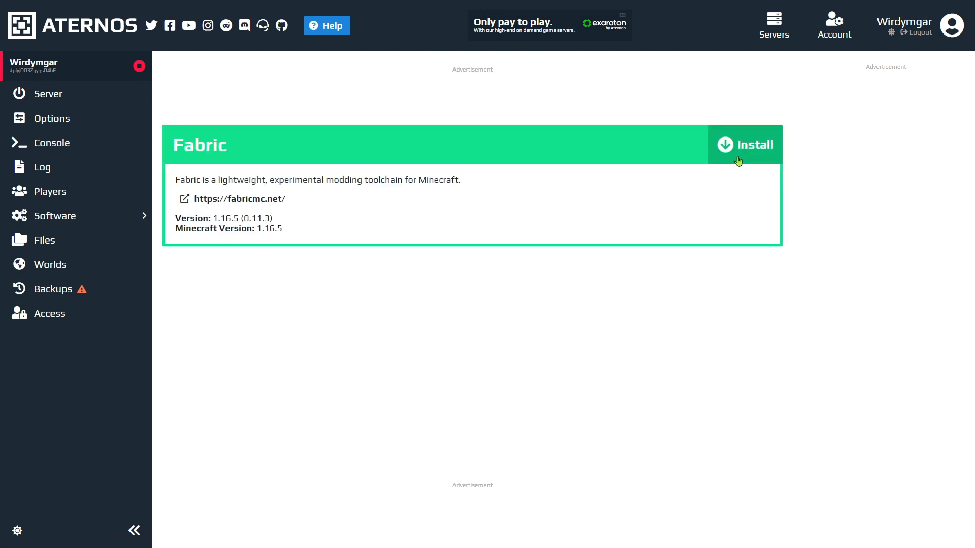
Install Fabric 1.16.5 and view the Fabric API page with its 0.33.0 build for 1.16.5
click(751, 145)
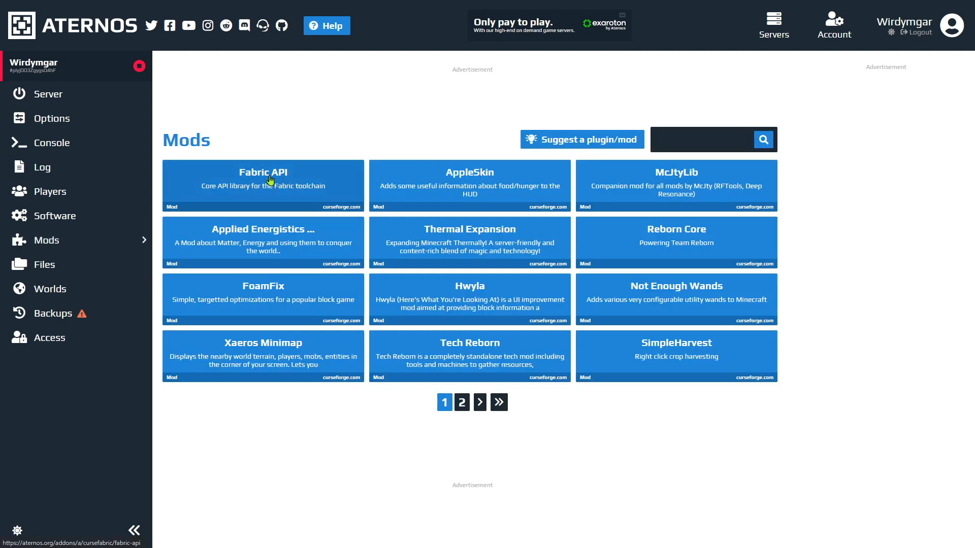
mouse_move(272, 185)
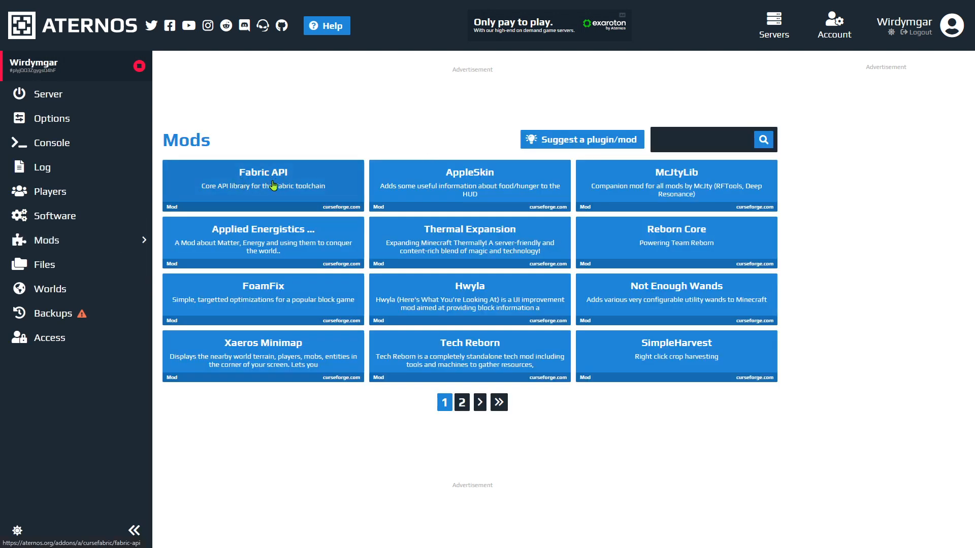
click(262, 185)
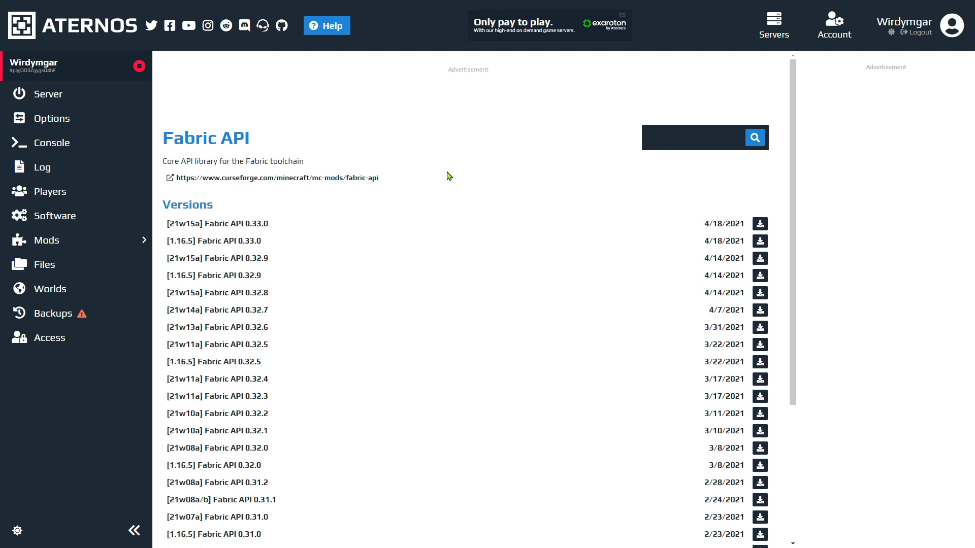
mouse_move(550, 181)
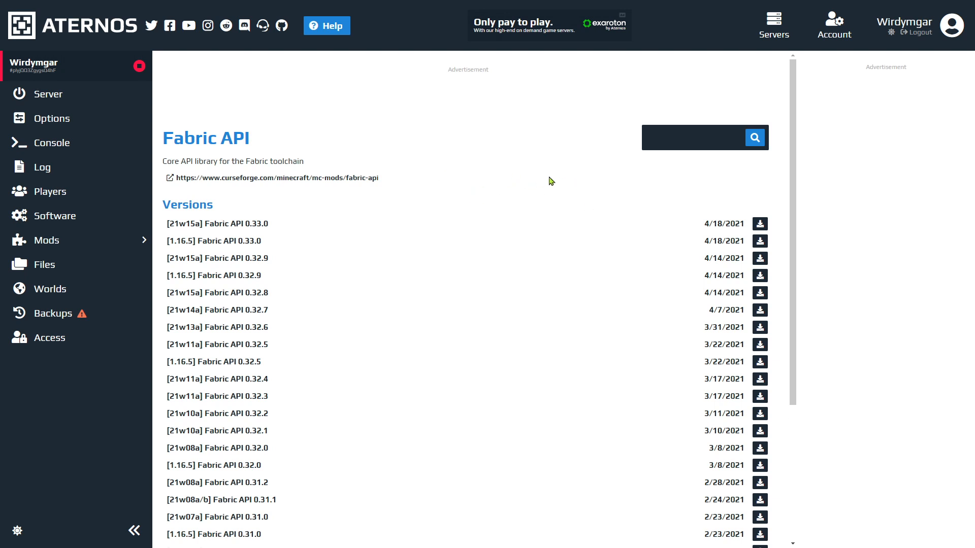
mouse_move(645, 177)
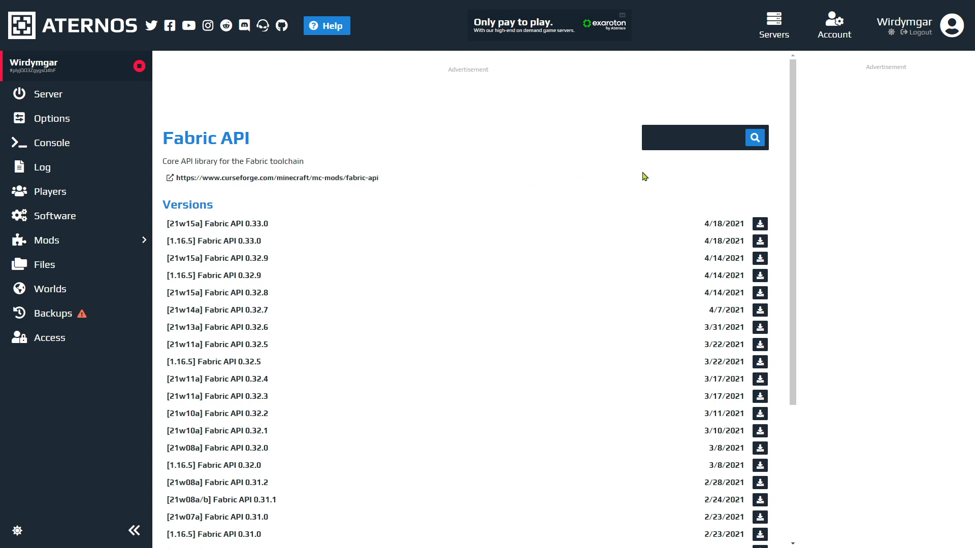
mouse_move(538, 174)
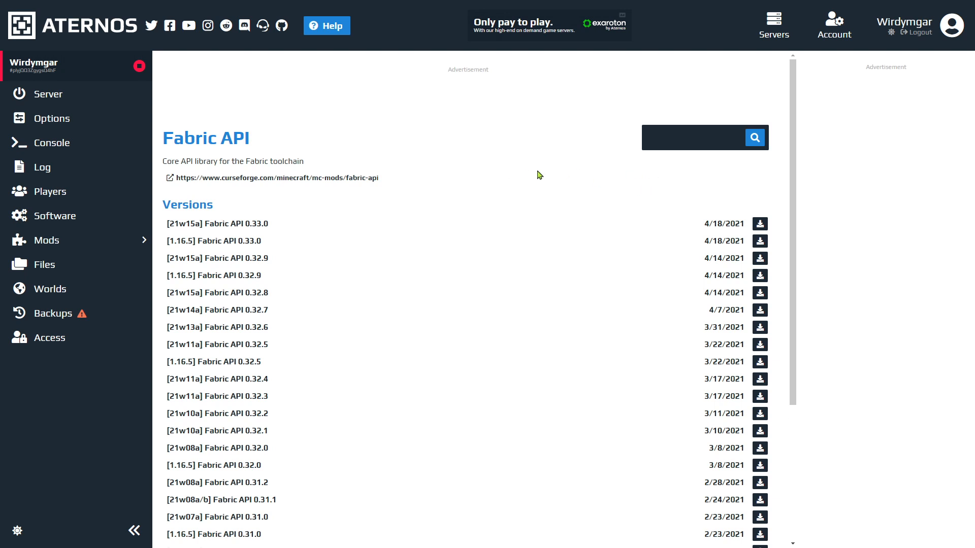
mouse_move(402, 191)
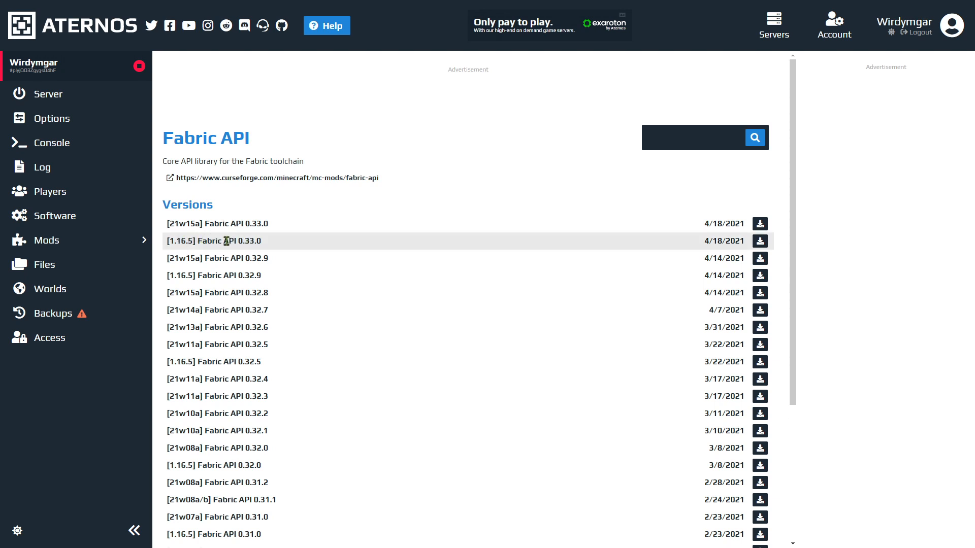
double_click(235, 241)
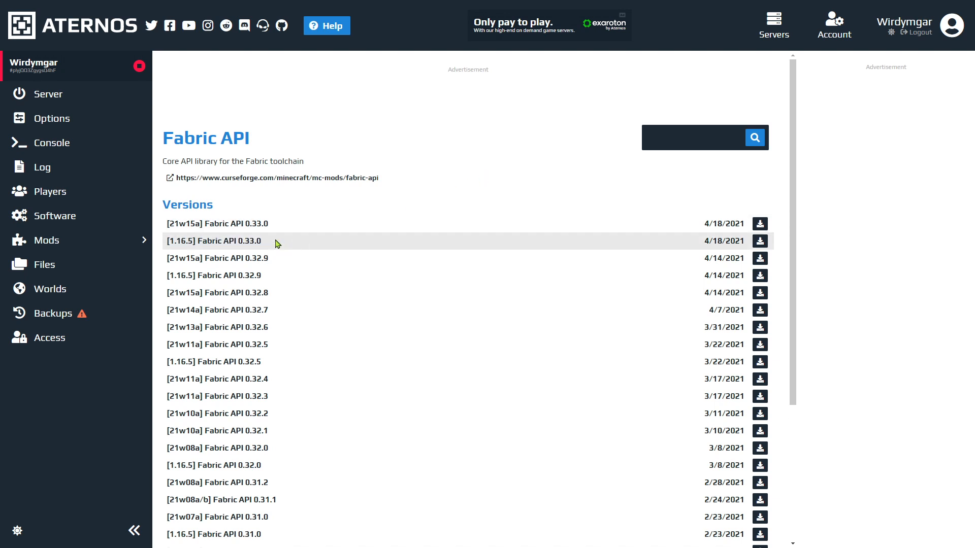
mouse_move(415, 244)
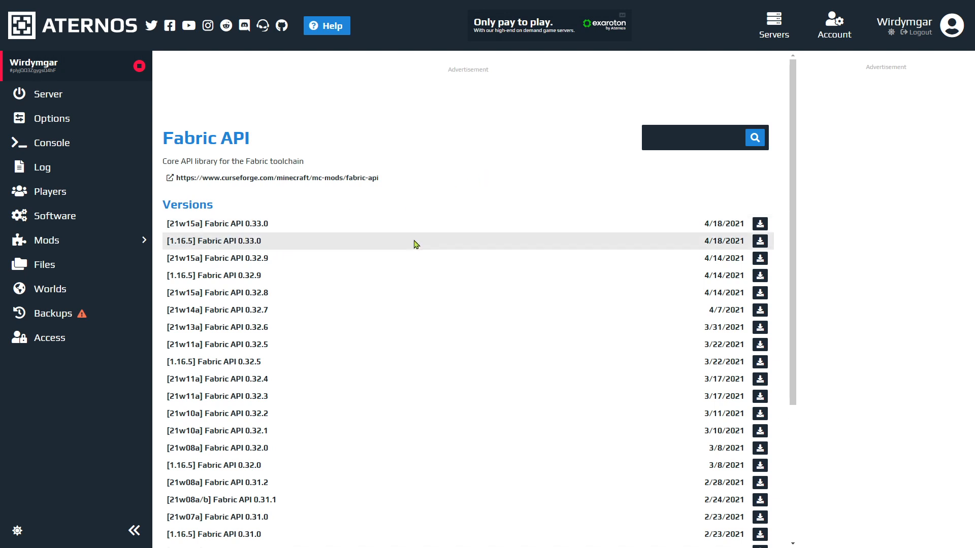
click(690, 137)
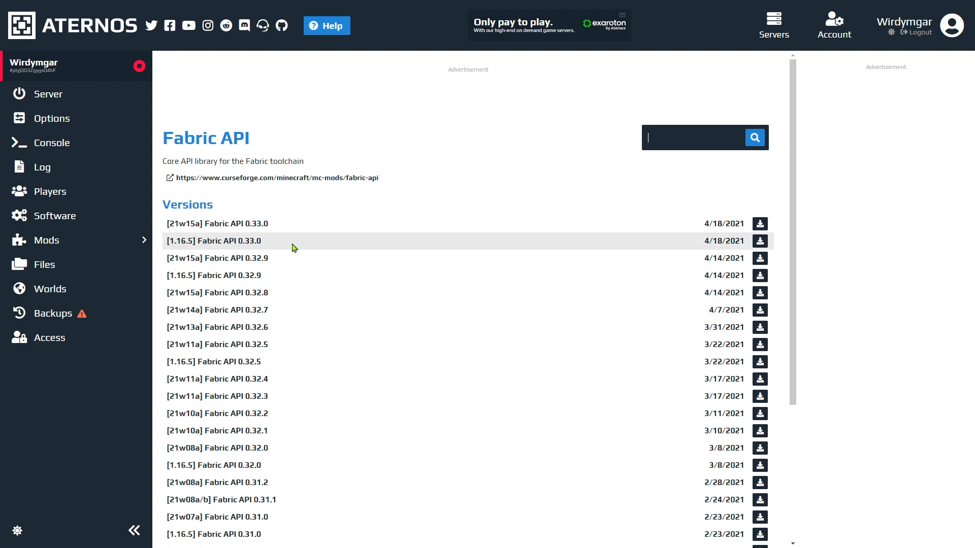
mouse_move(277, 251)
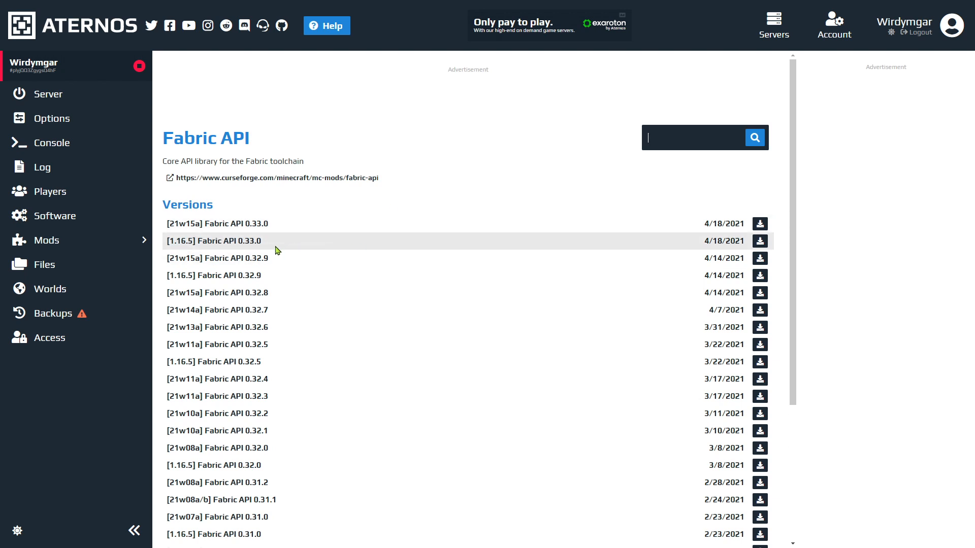
click(759, 241)
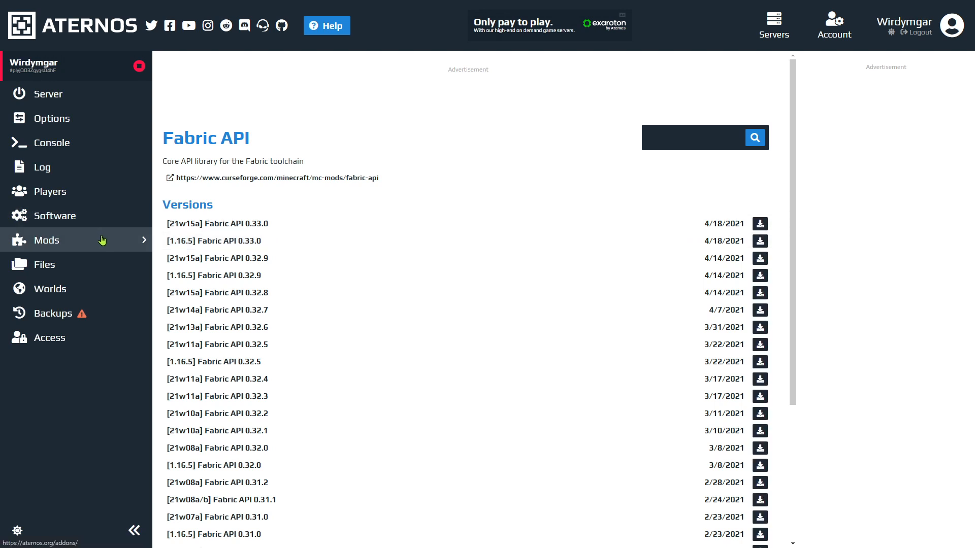
Search the mod library for 'origins' and view the Origins mod page
click(46, 240)
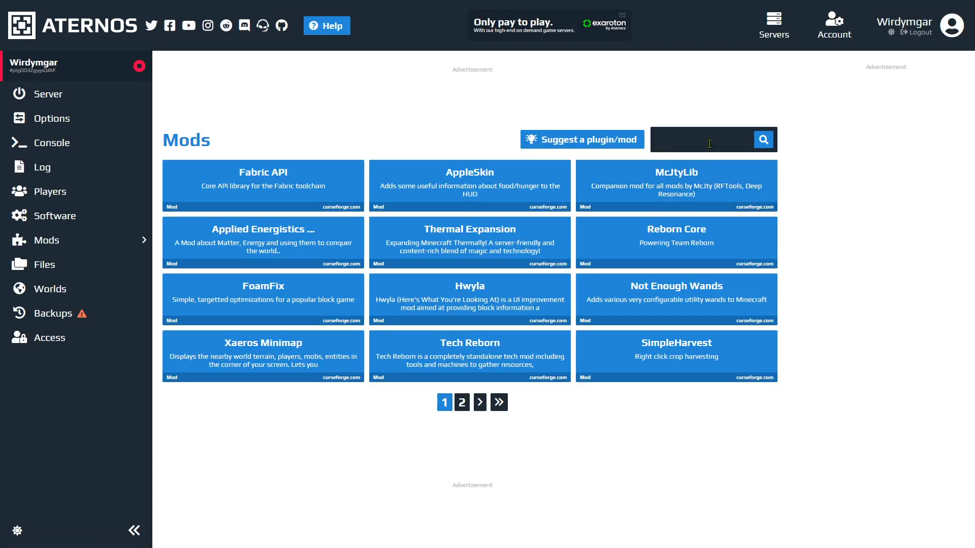
text(origin)
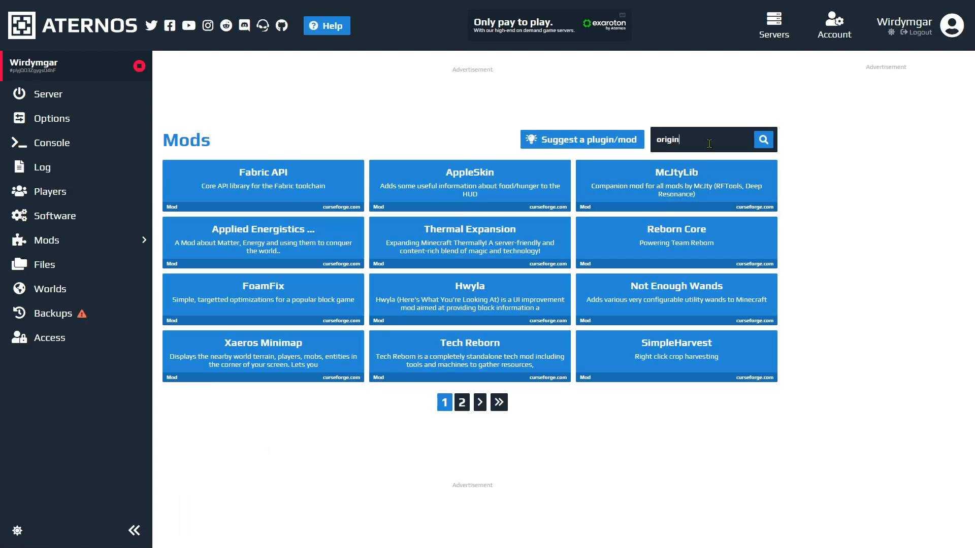
text(s)
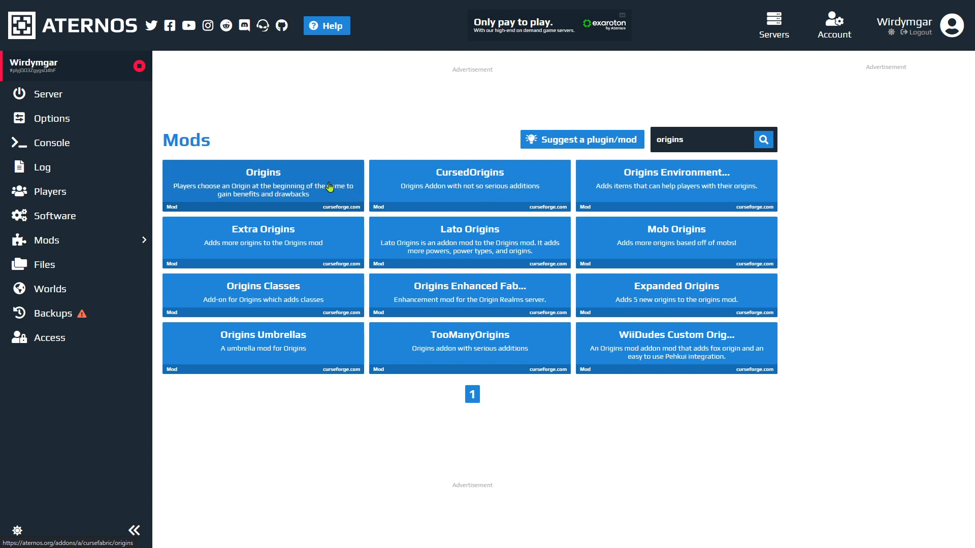
click(262, 185)
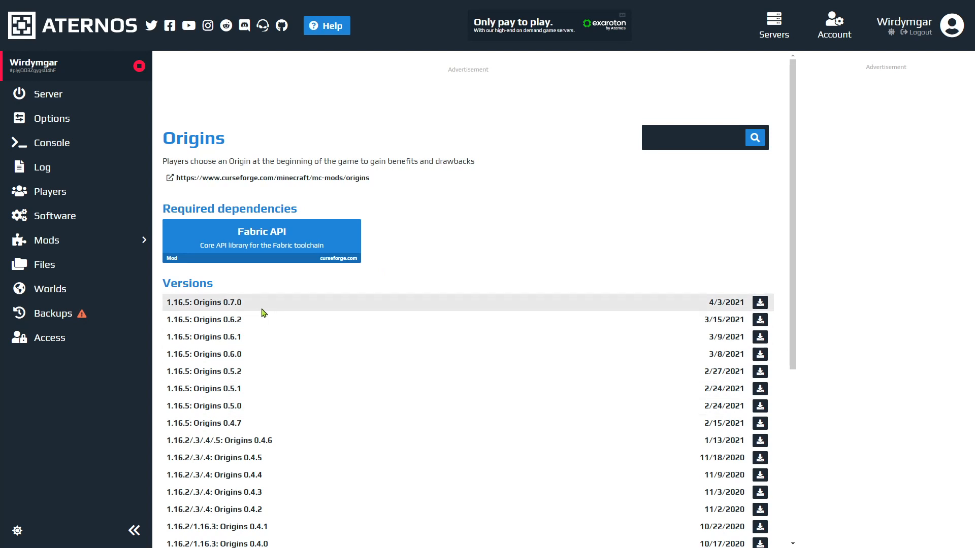
Install Origins 0.7.0 for 1.16.5 and search the mods again for its add-ons
double_click(230, 302)
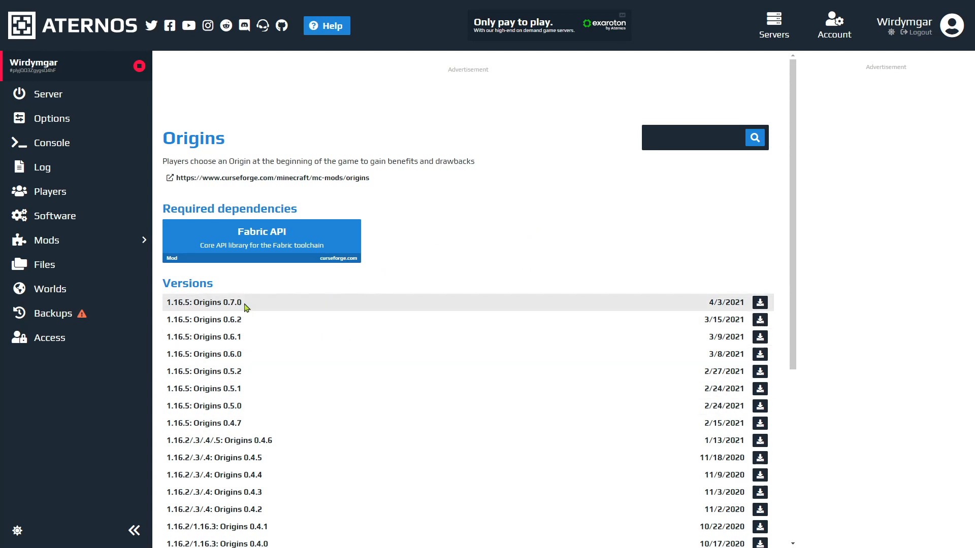
double_click(226, 302)
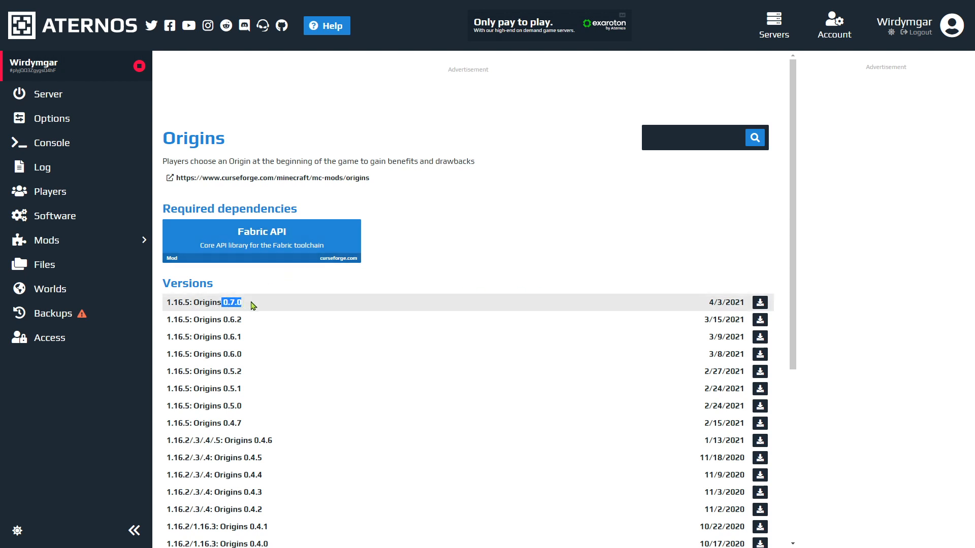
mouse_move(760, 303)
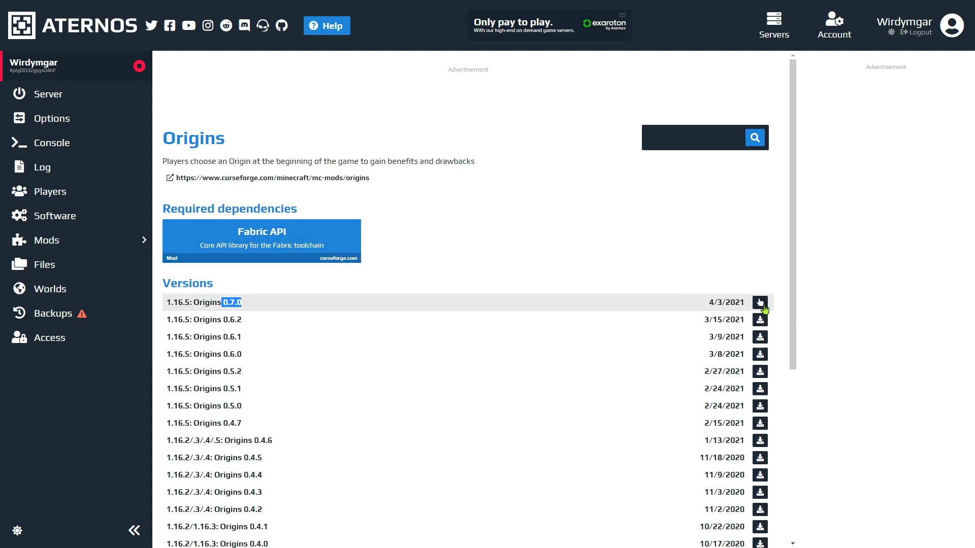
click(759, 302)
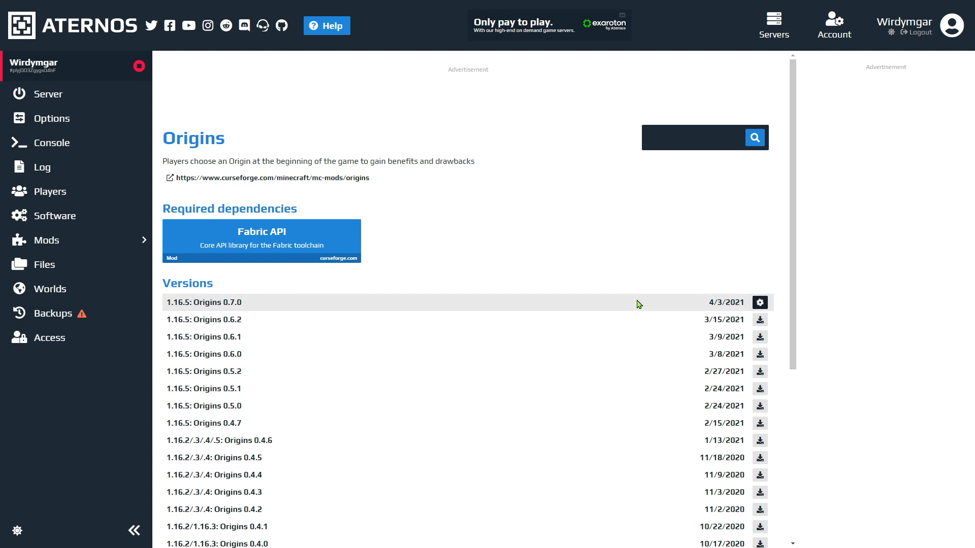
mouse_move(711, 107)
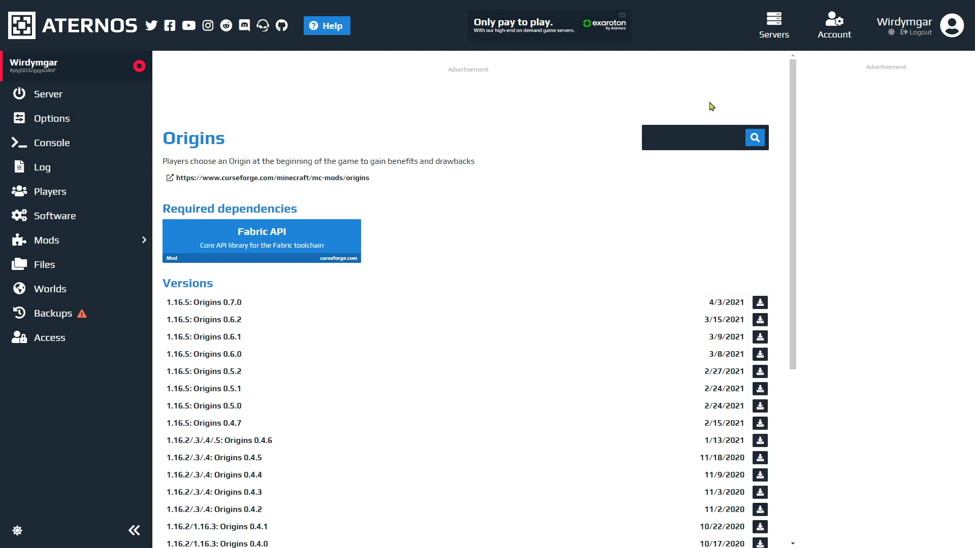
text(origins)
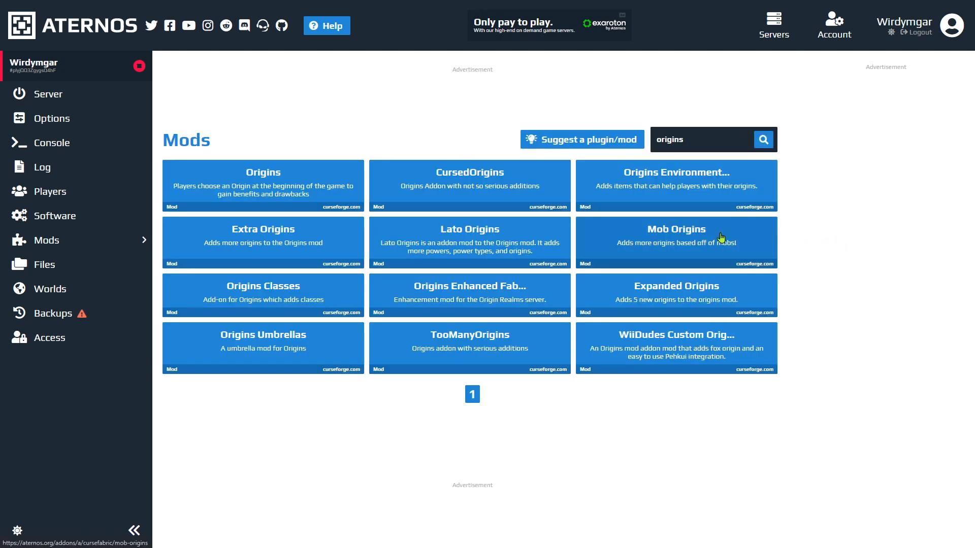
mouse_move(804, 252)
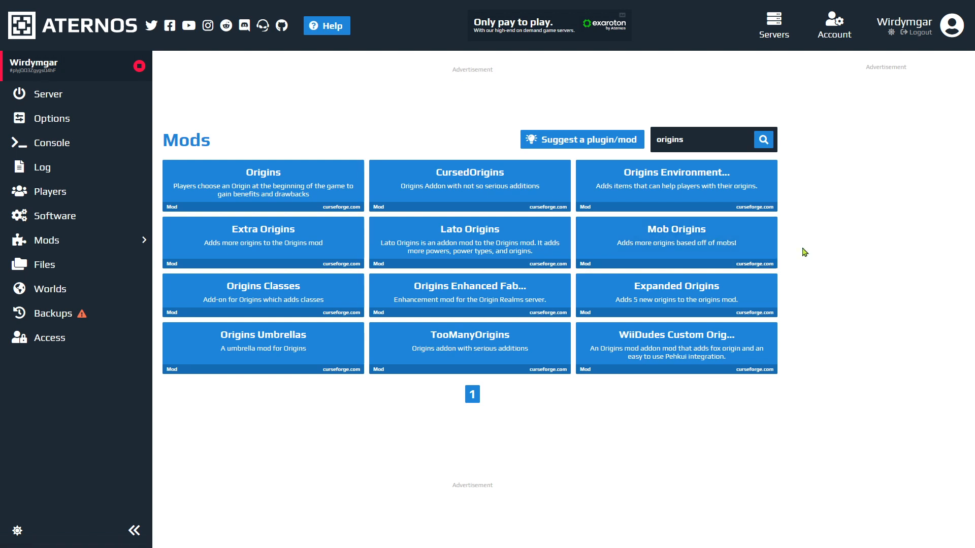
mouse_move(50, 288)
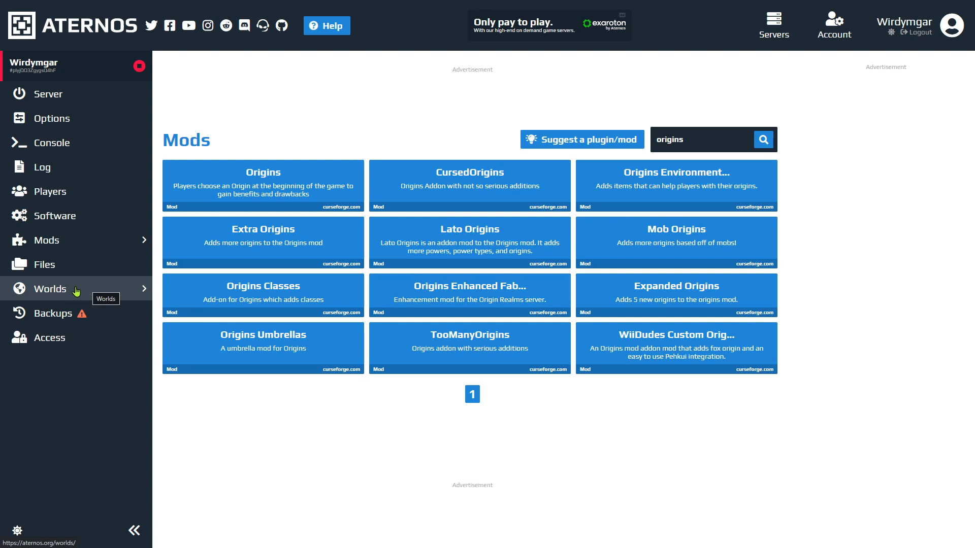
View the Worlds page and the world generation dialog without regenerating the world
click(50, 288)
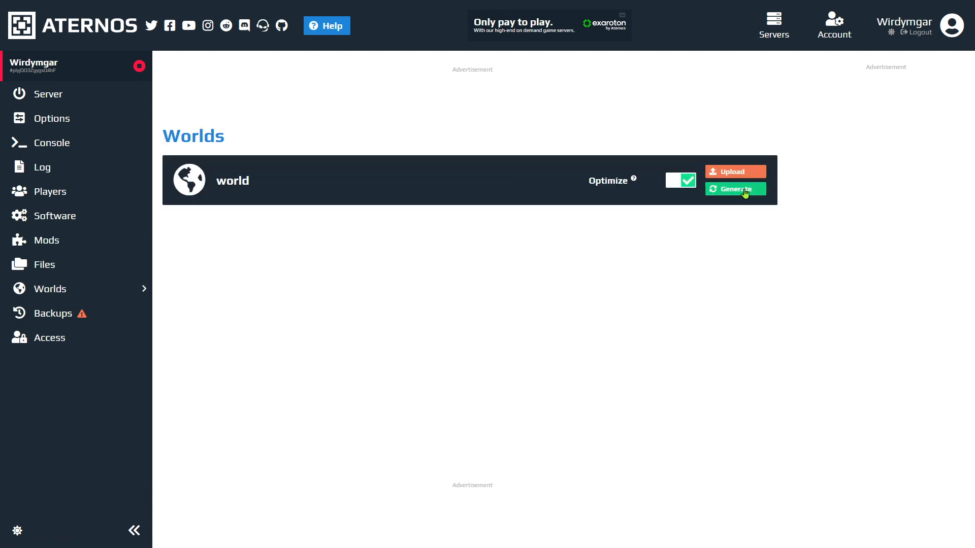
click(735, 189)
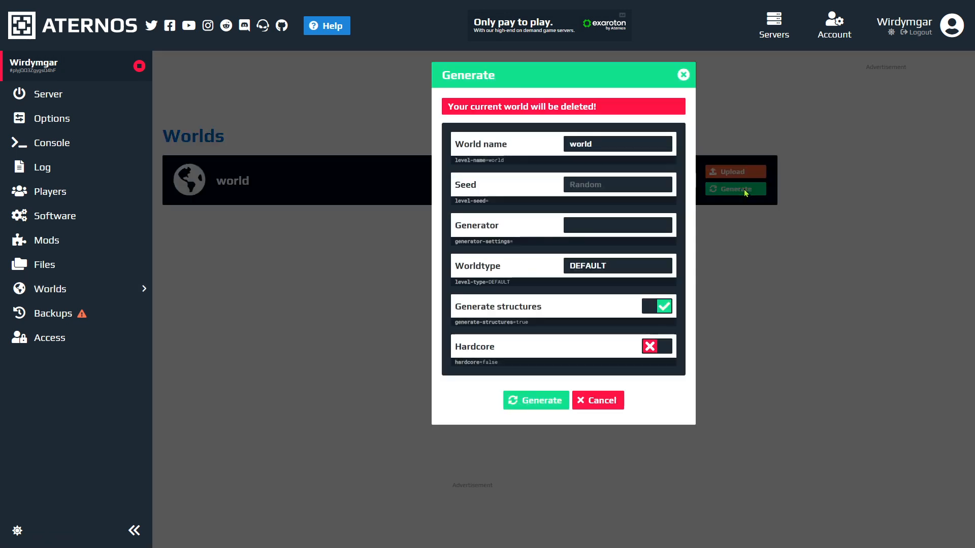
mouse_move(572, 279)
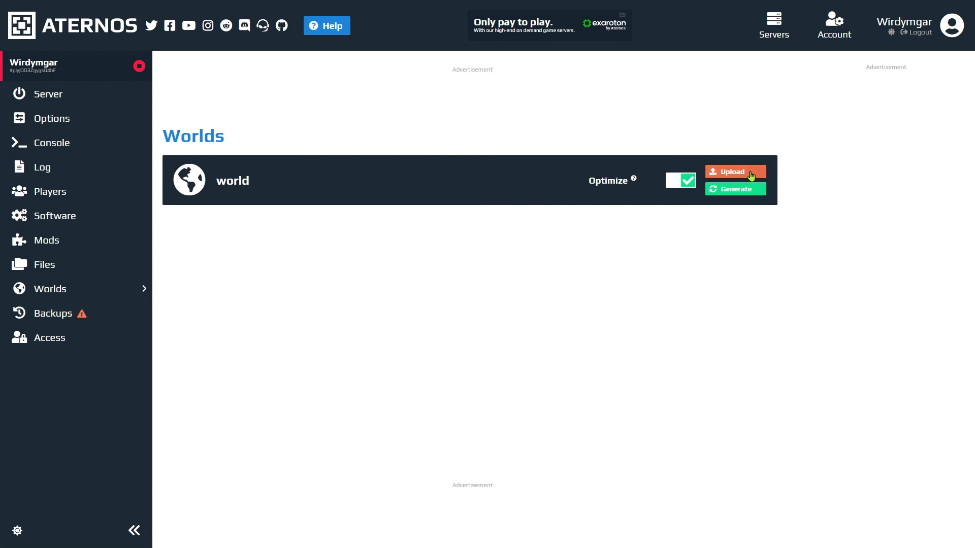
Choose to upload a world folder from %appdata%\.minecraft\saves
click(735, 172)
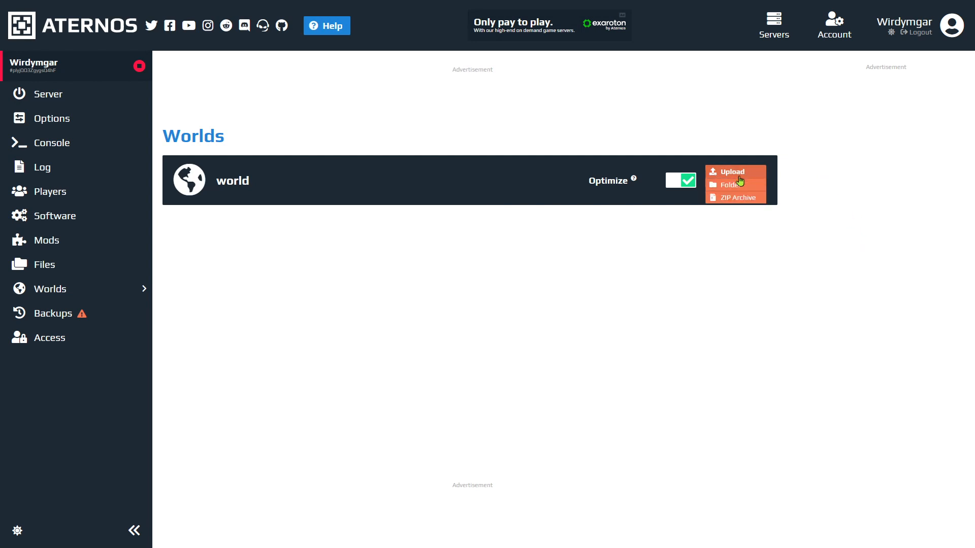
click(734, 185)
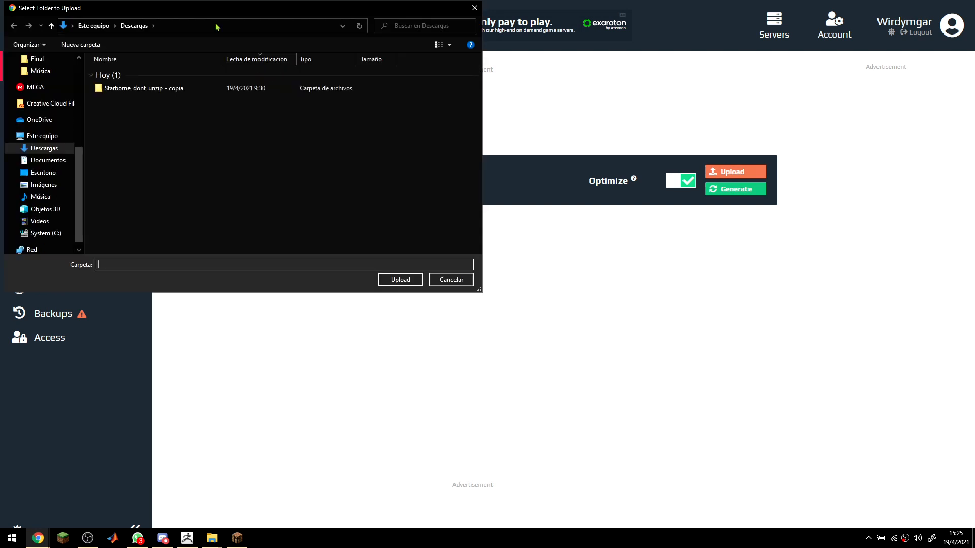
text(%a)
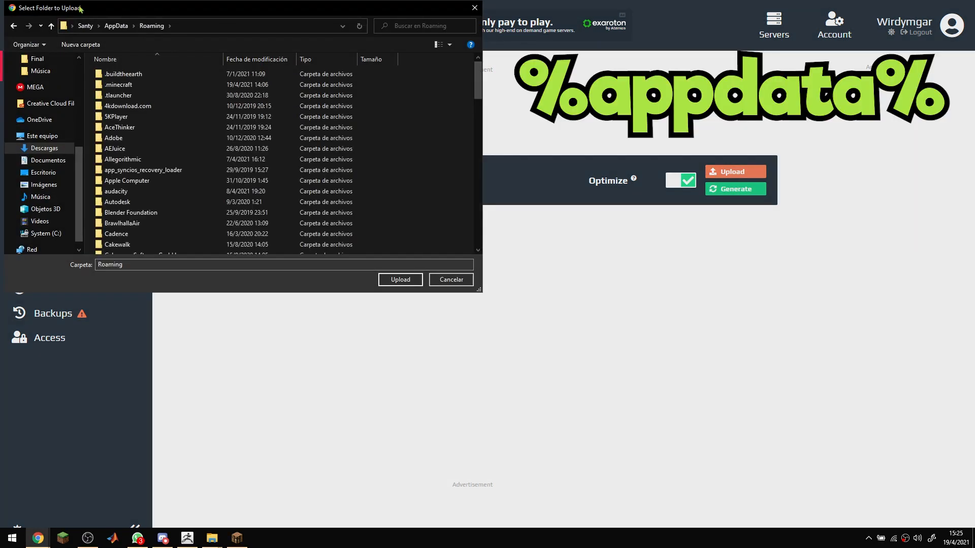
double_click(118, 84)
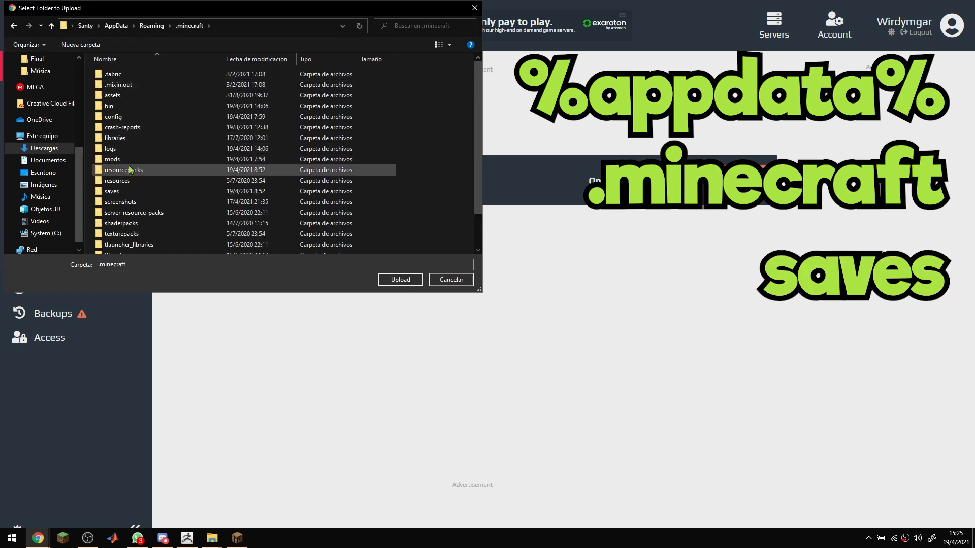
double_click(113, 190)
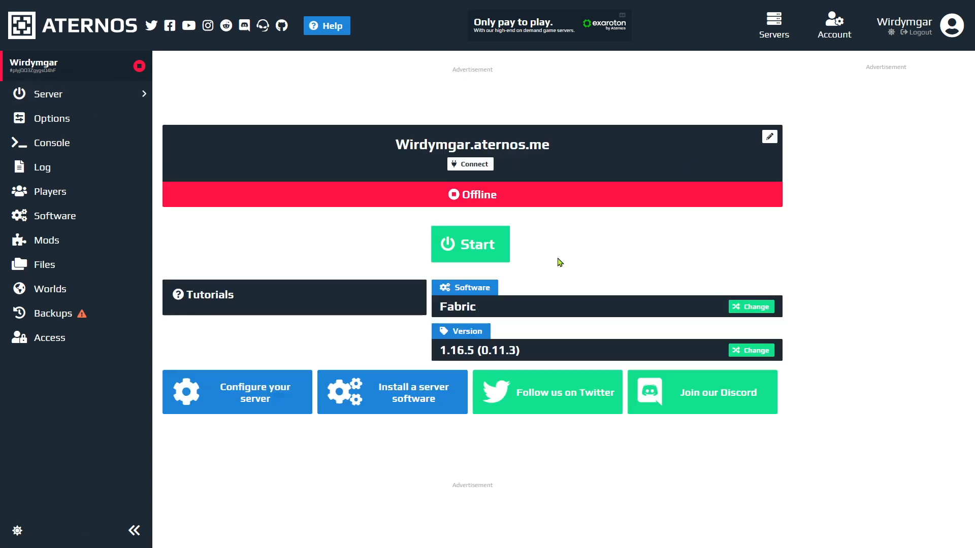
Start the Fabric 1.16.5 server and wait for it to come online
click(470, 244)
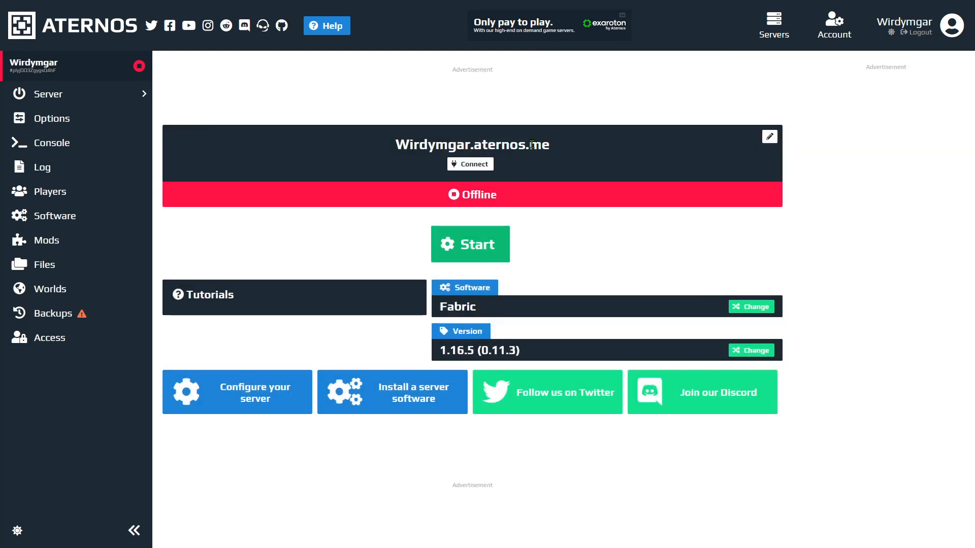
click(469, 243)
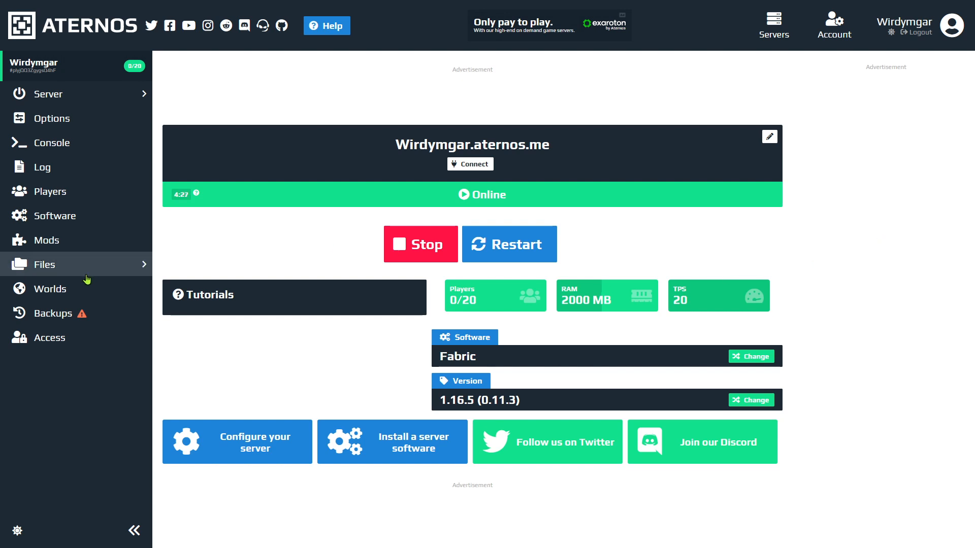
Browse the world's files into the datapacks folder
click(51, 288)
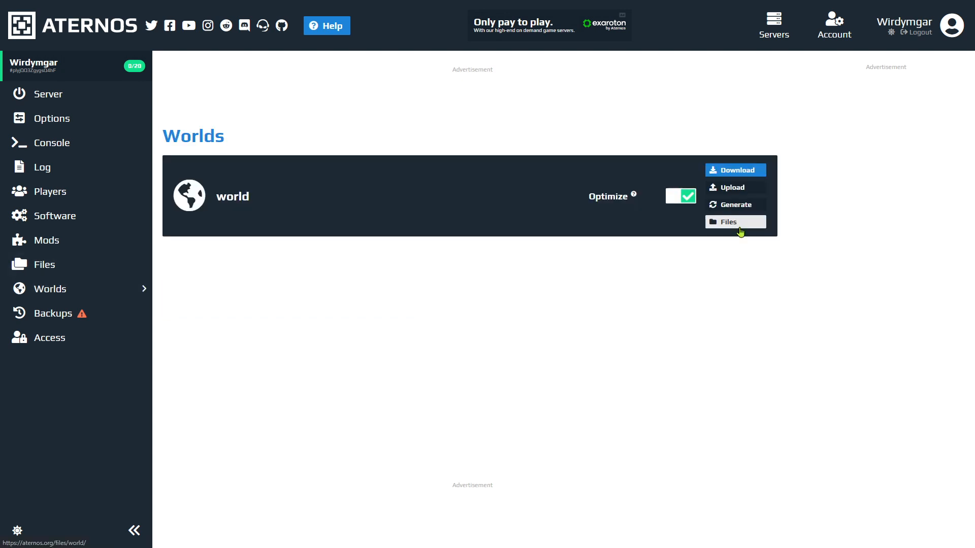
click(734, 222)
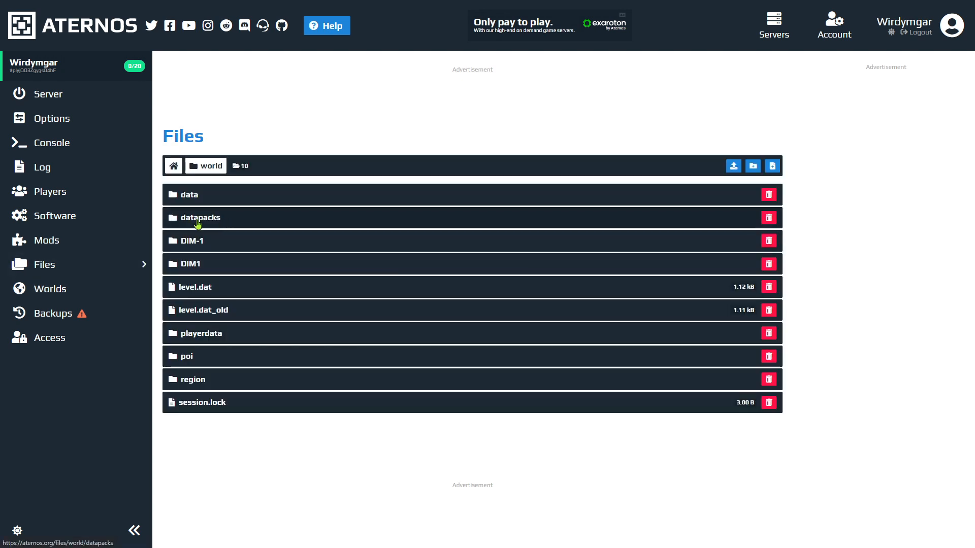
click(200, 218)
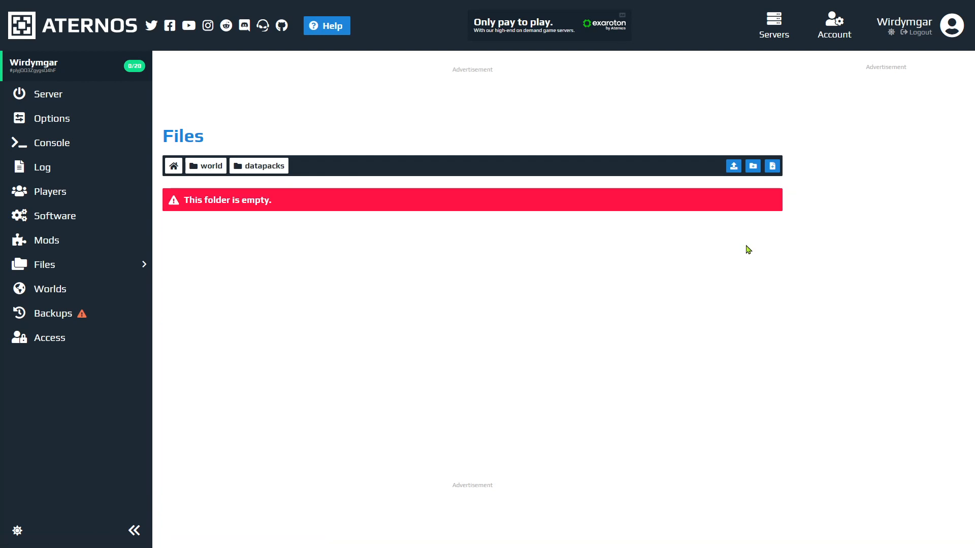
mouse_move(743, 247)
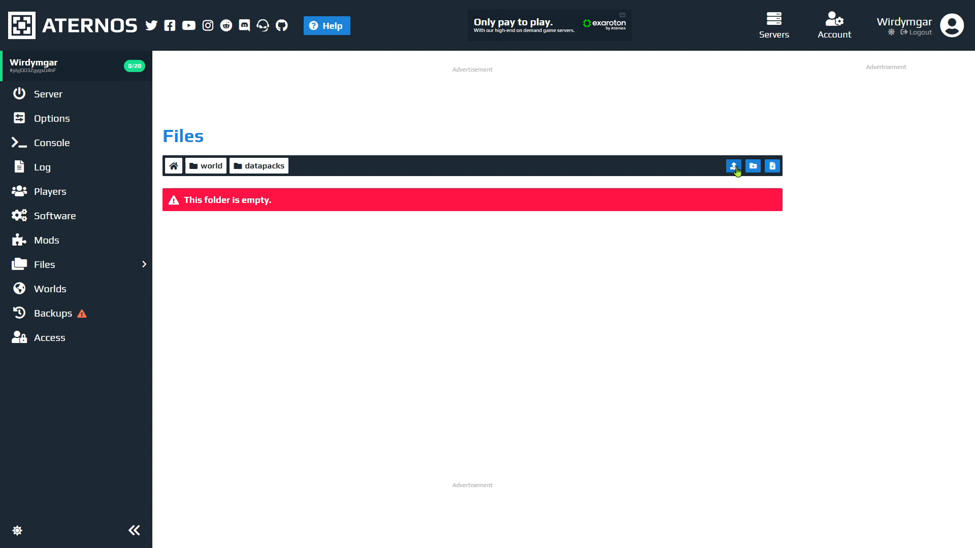
Upload Starborne_dont_unzip.zip into the datapacks folder
click(733, 165)
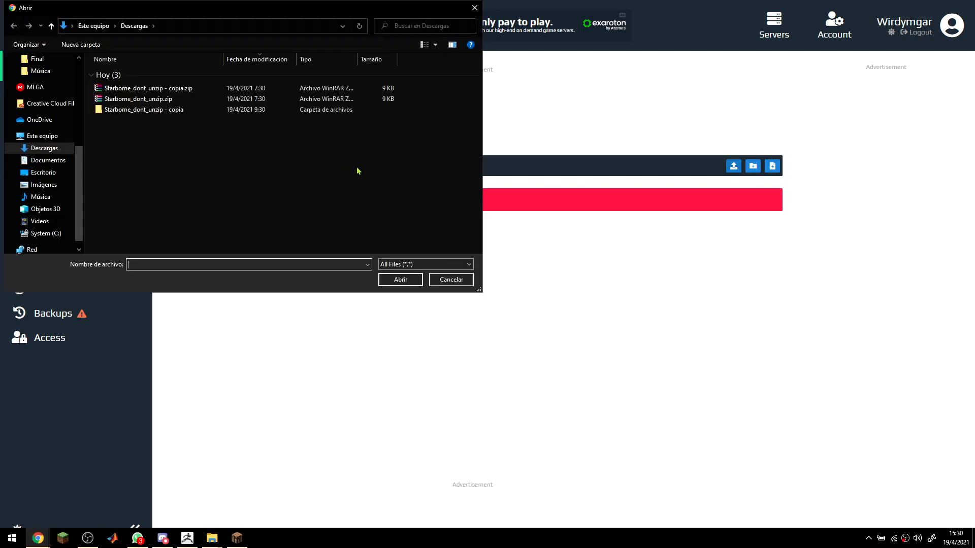
click(139, 99)
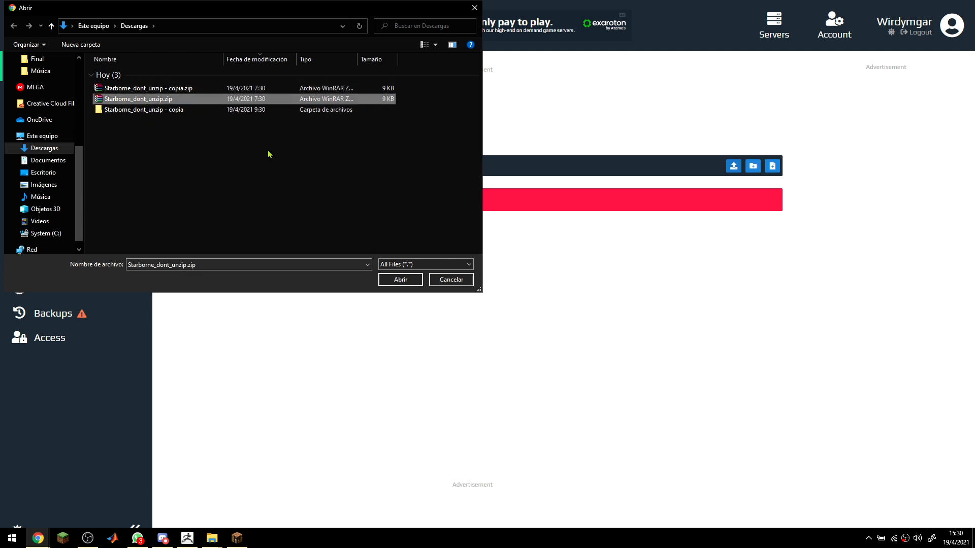
click(399, 280)
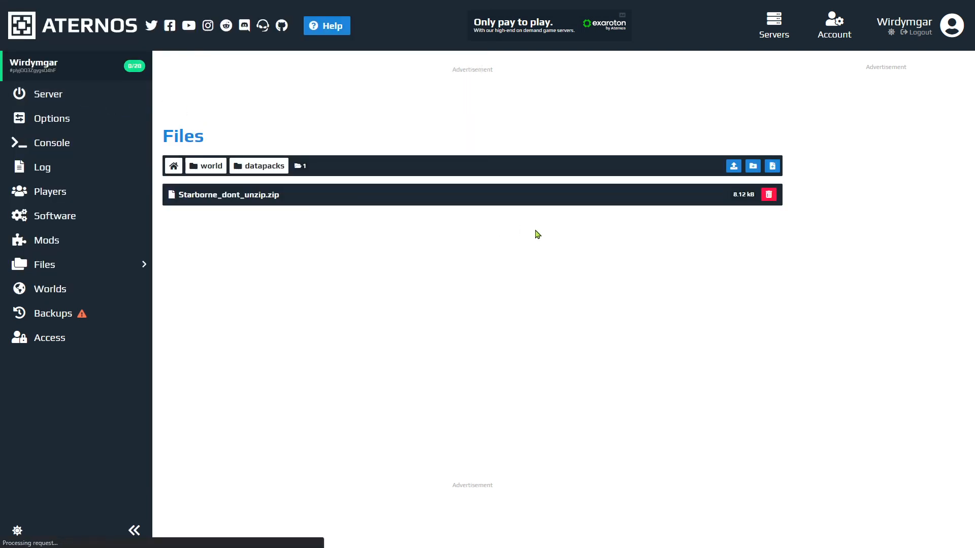
Confirm the server is online, then launch Minecraft with the fabric-loader-1.16.5 profile
click(48, 94)
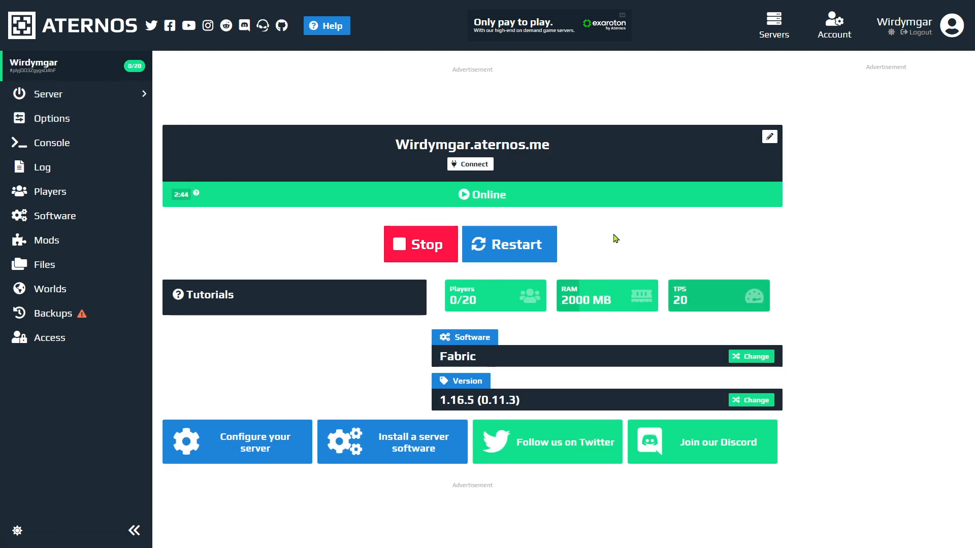
mouse_move(814, 236)
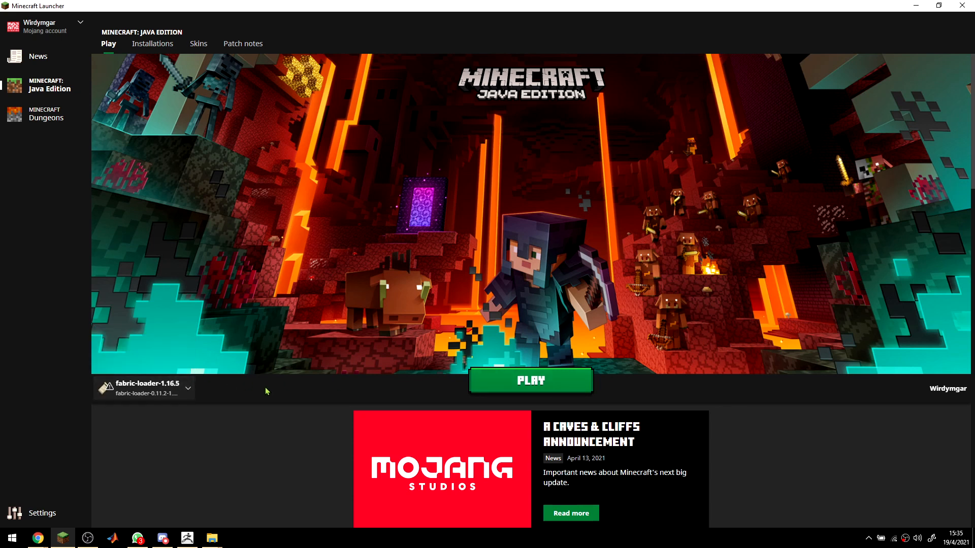
mouse_move(531, 381)
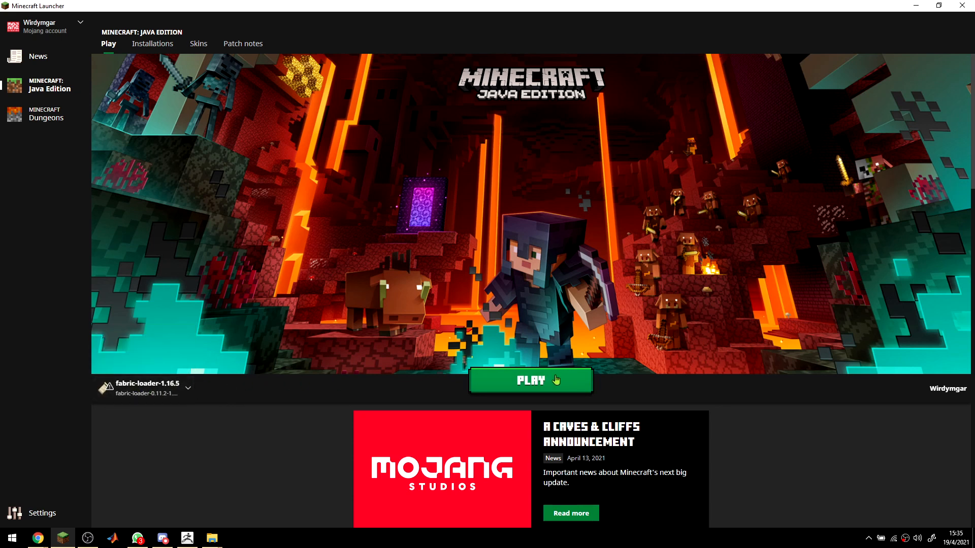
click(529, 379)
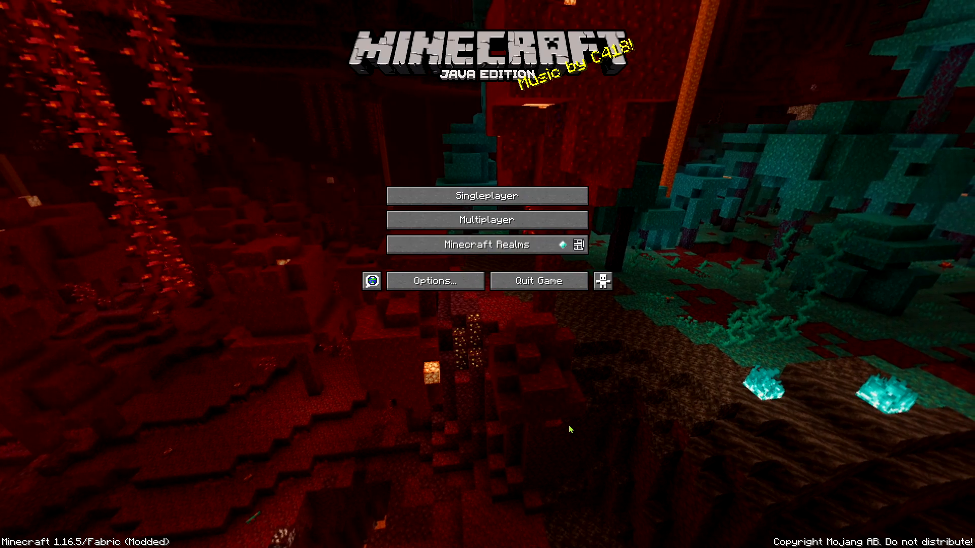
mouse_move(559, 225)
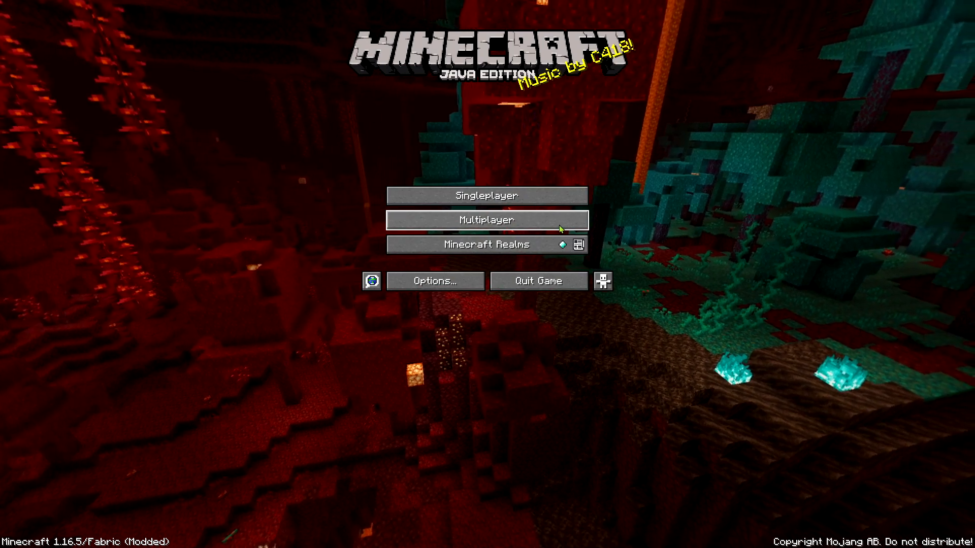
Join the Aternos server from Multiplayer and select Starborne as the origin
click(487, 219)
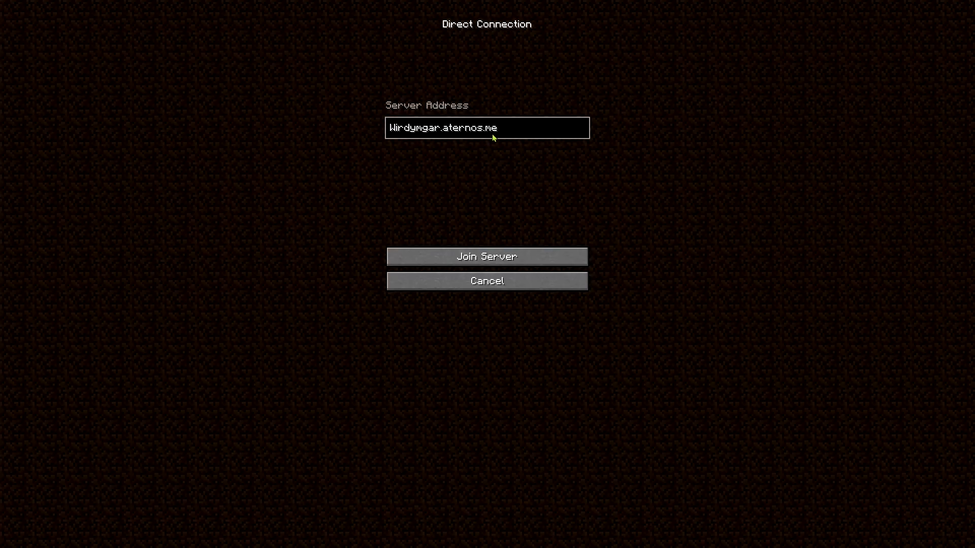
mouse_move(498, 256)
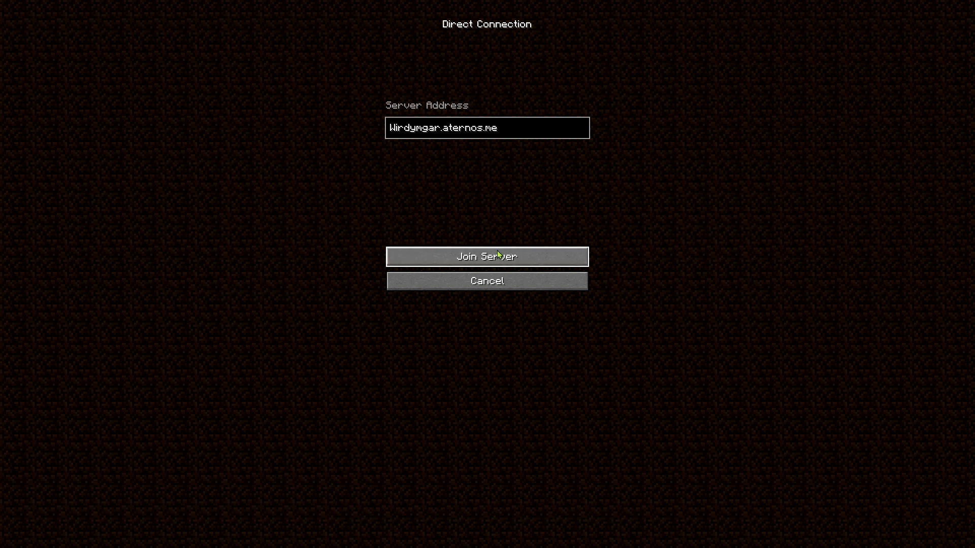
click(487, 255)
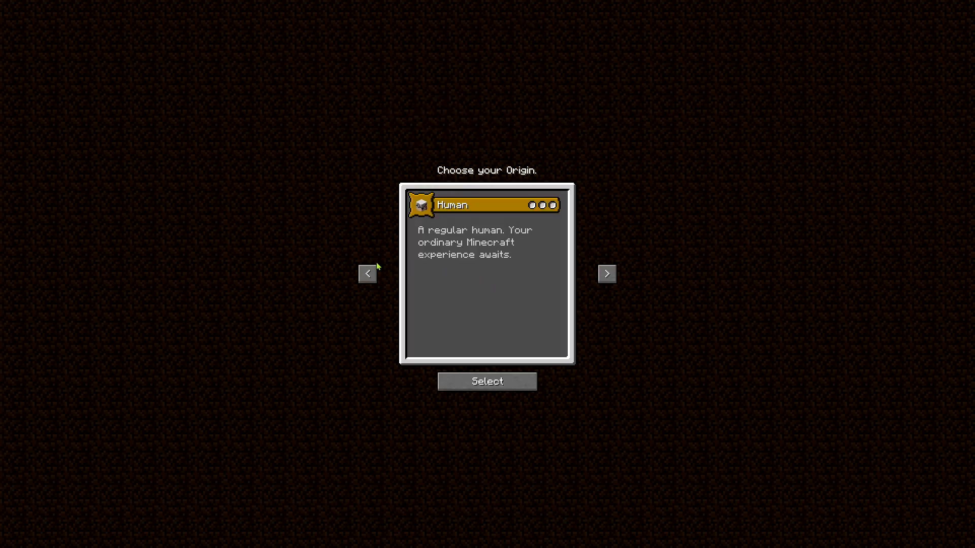
click(367, 274)
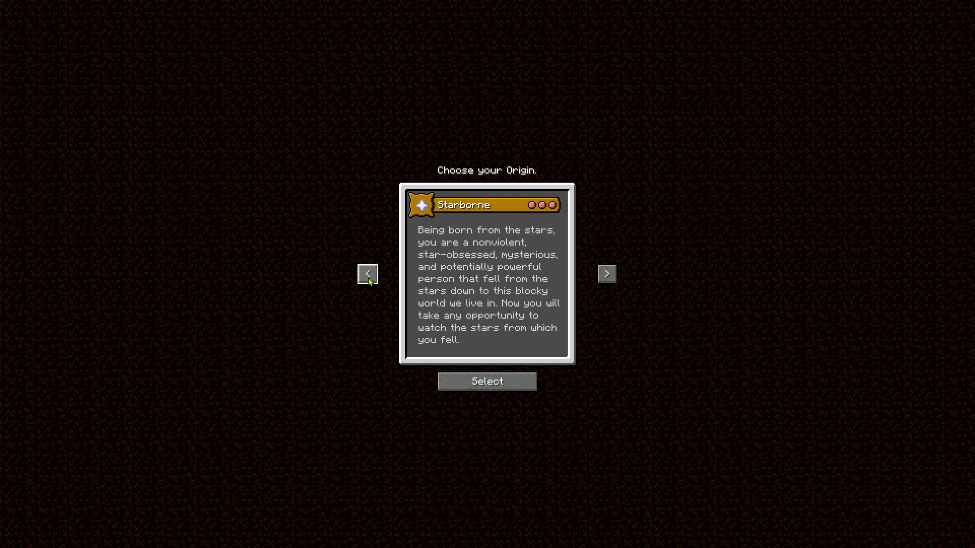
click(486, 381)
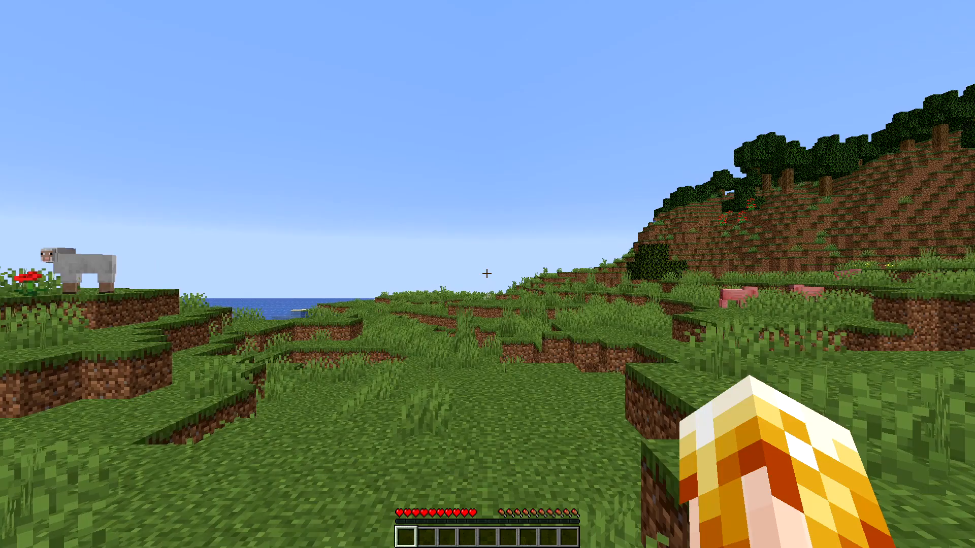